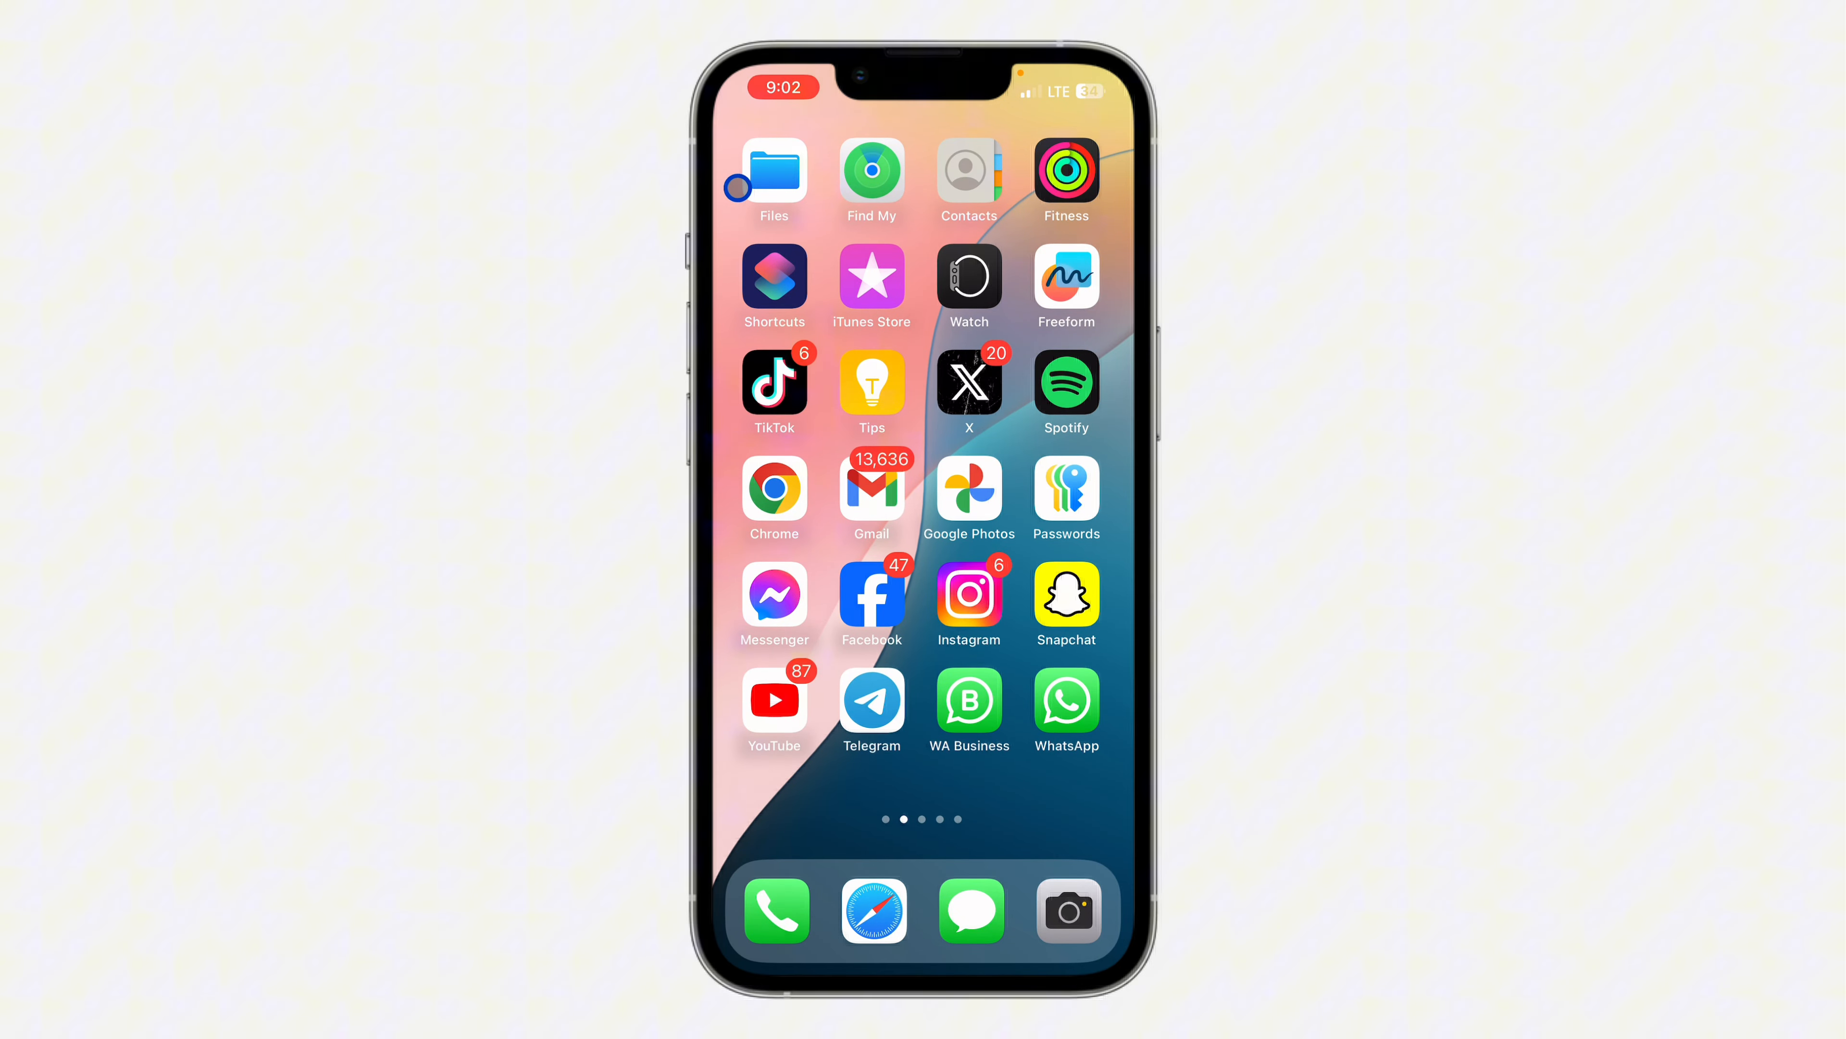
pyautogui.moveTo(819, 398)
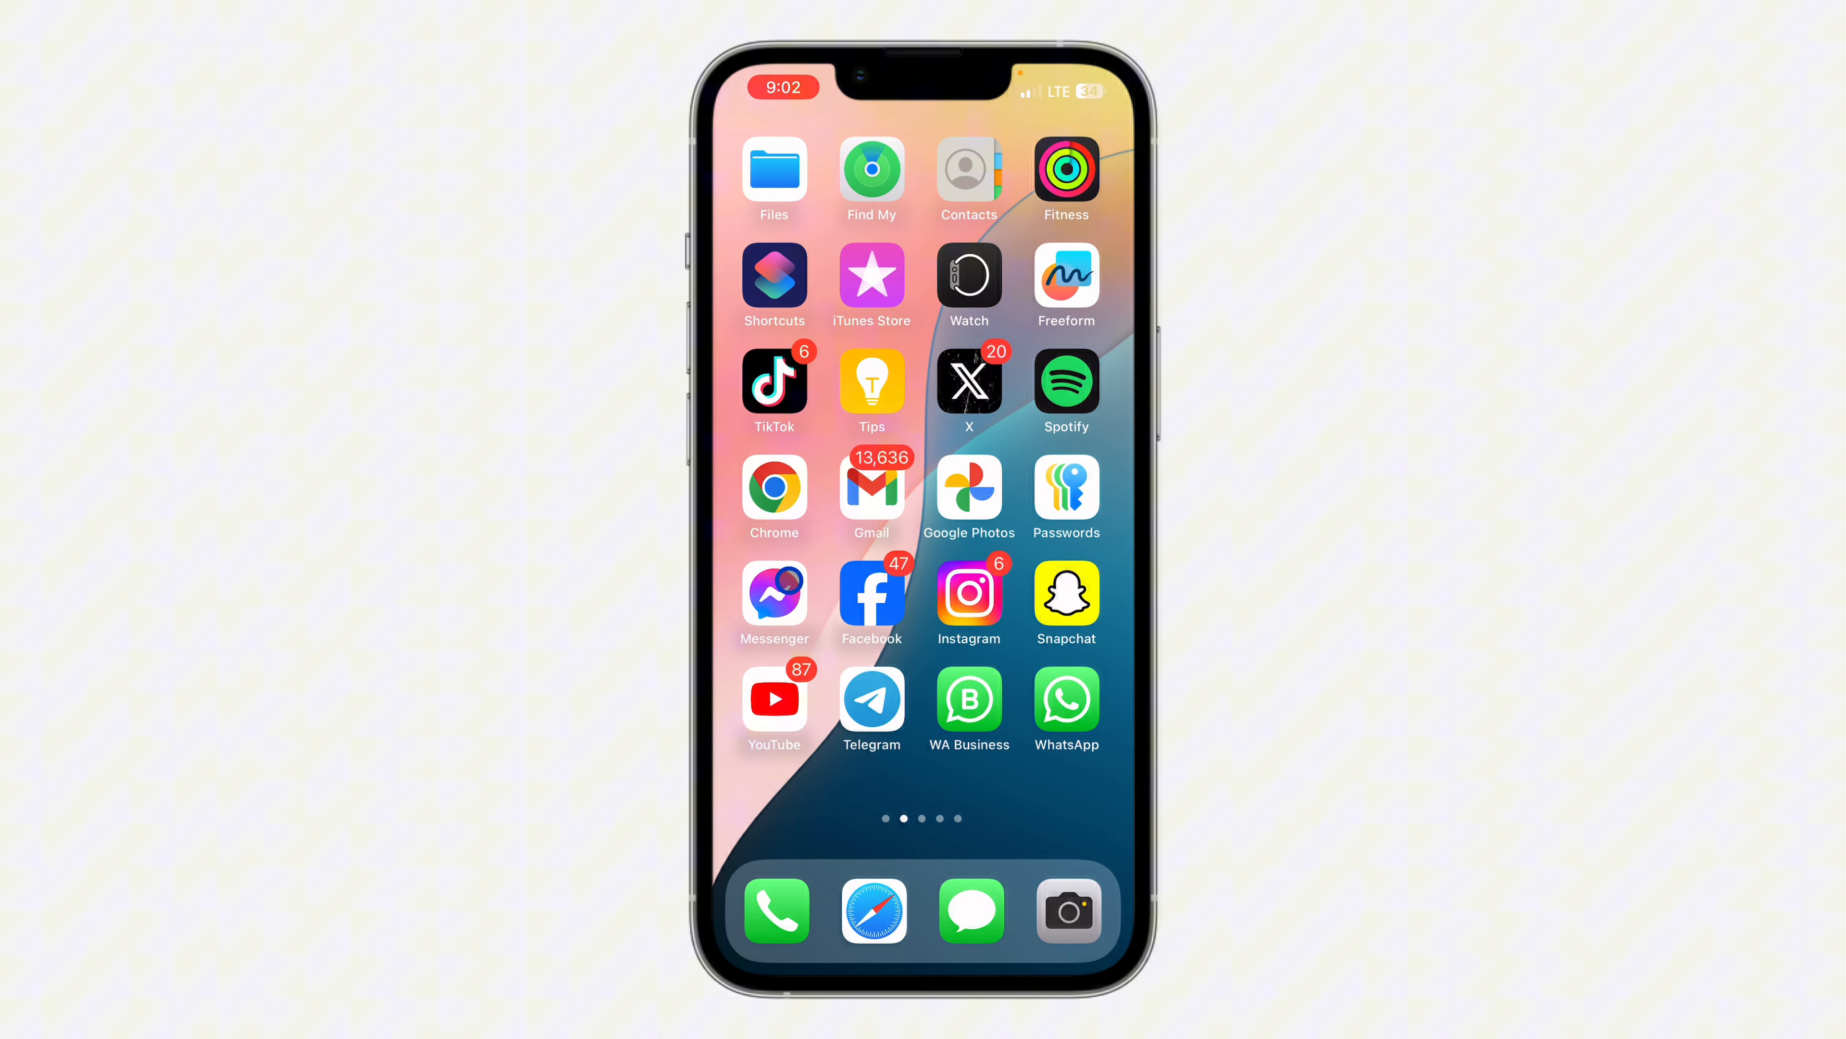
# - Swipe to the home screen page that holds the Discord app
pyautogui.hscroll(-3)
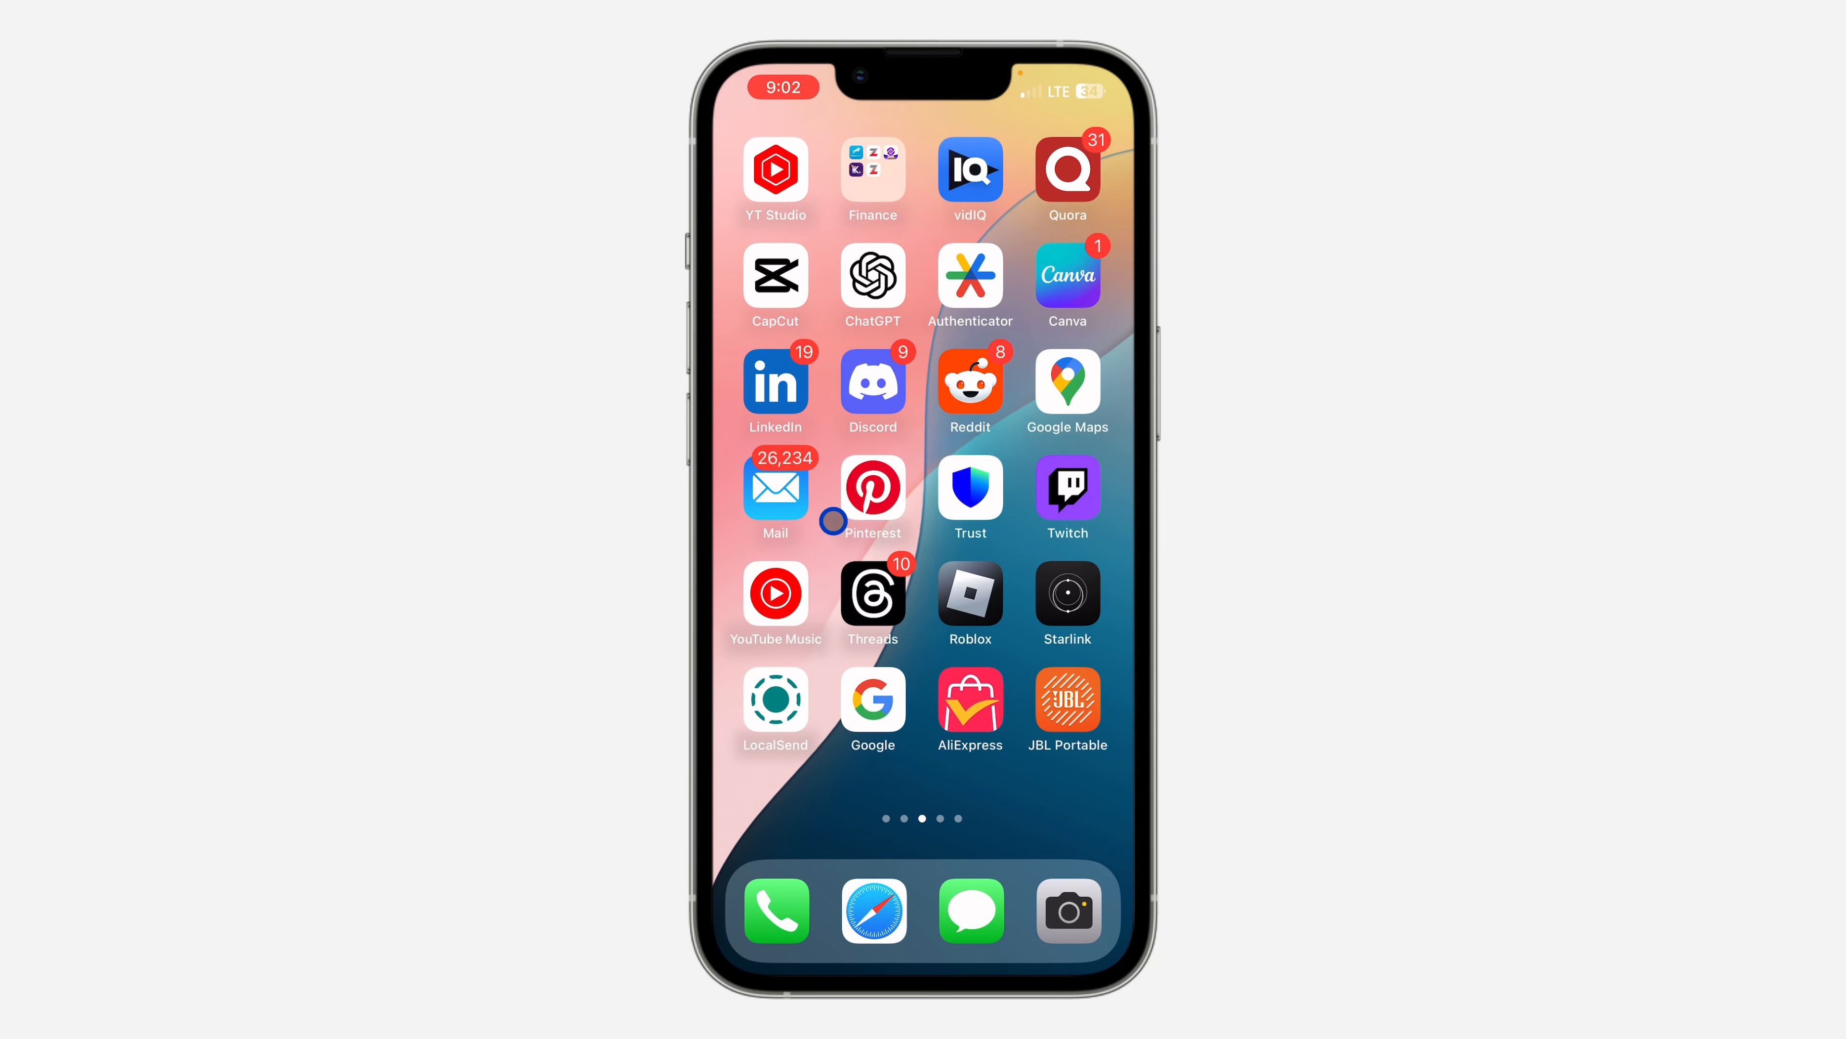
pyautogui.click(871, 381)
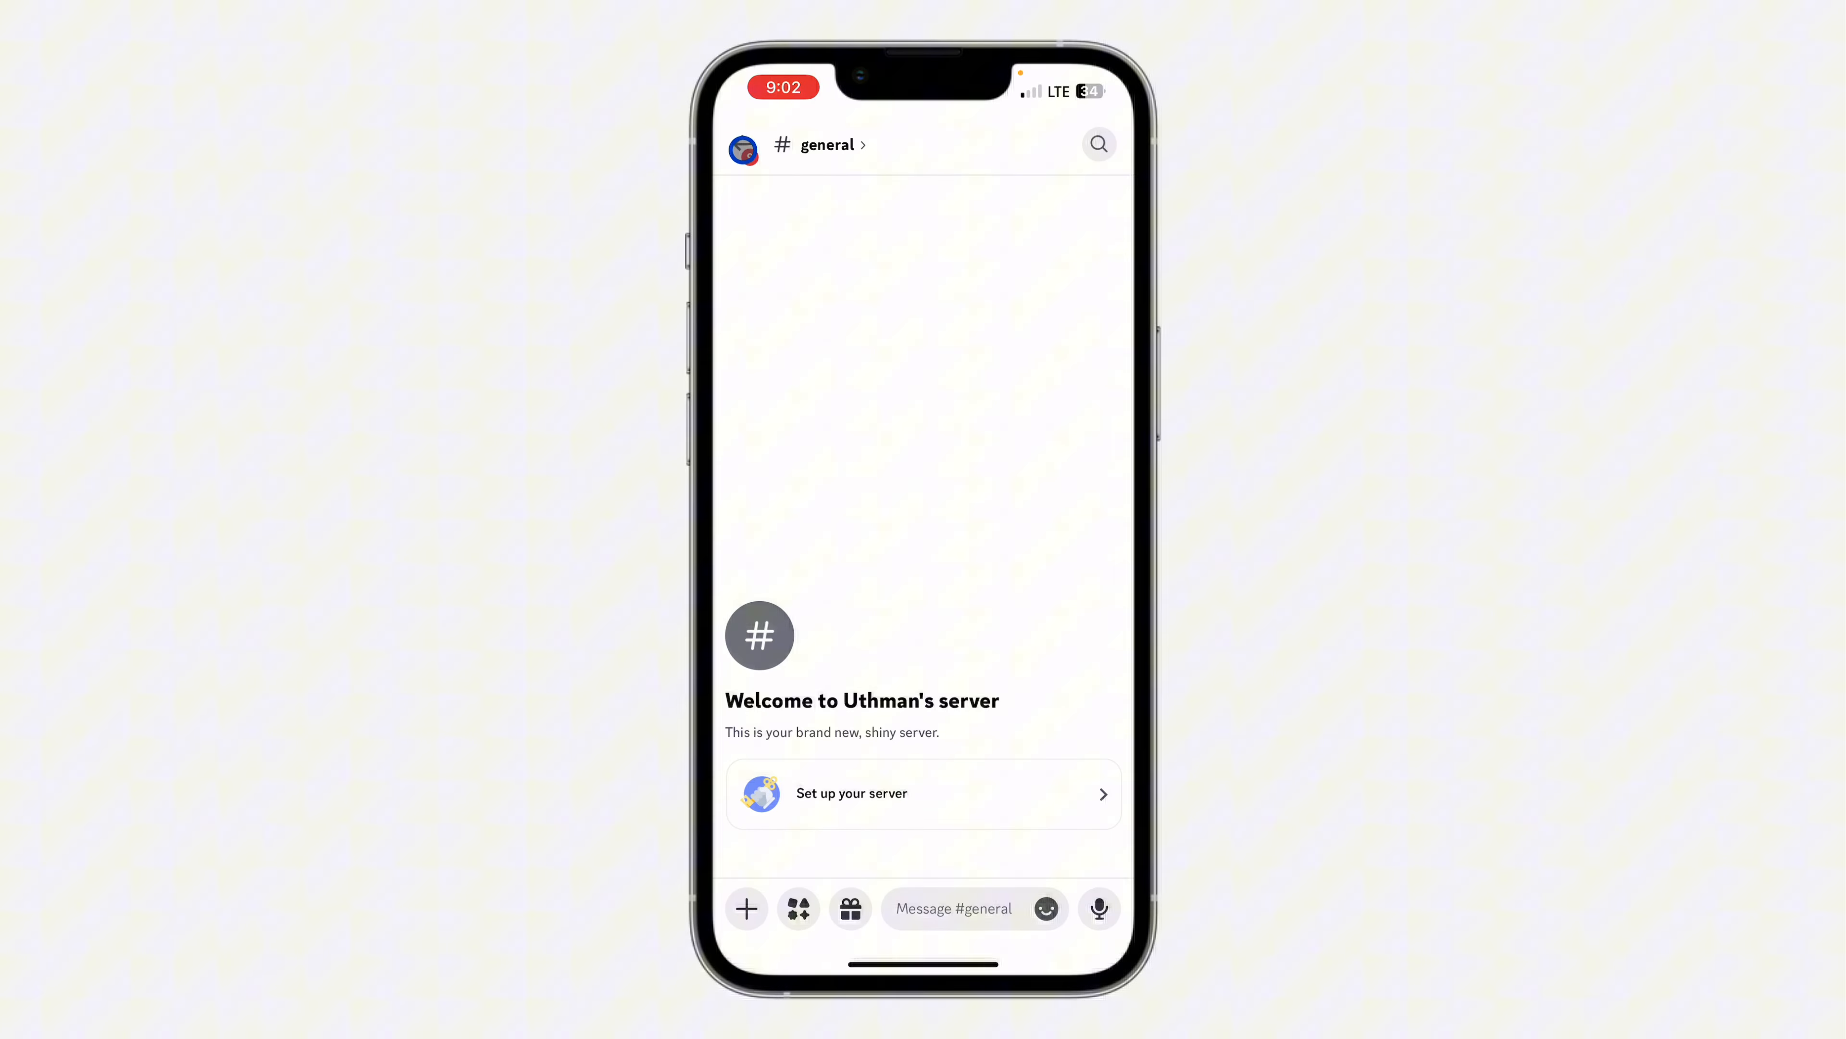
pyautogui.click(745, 150)
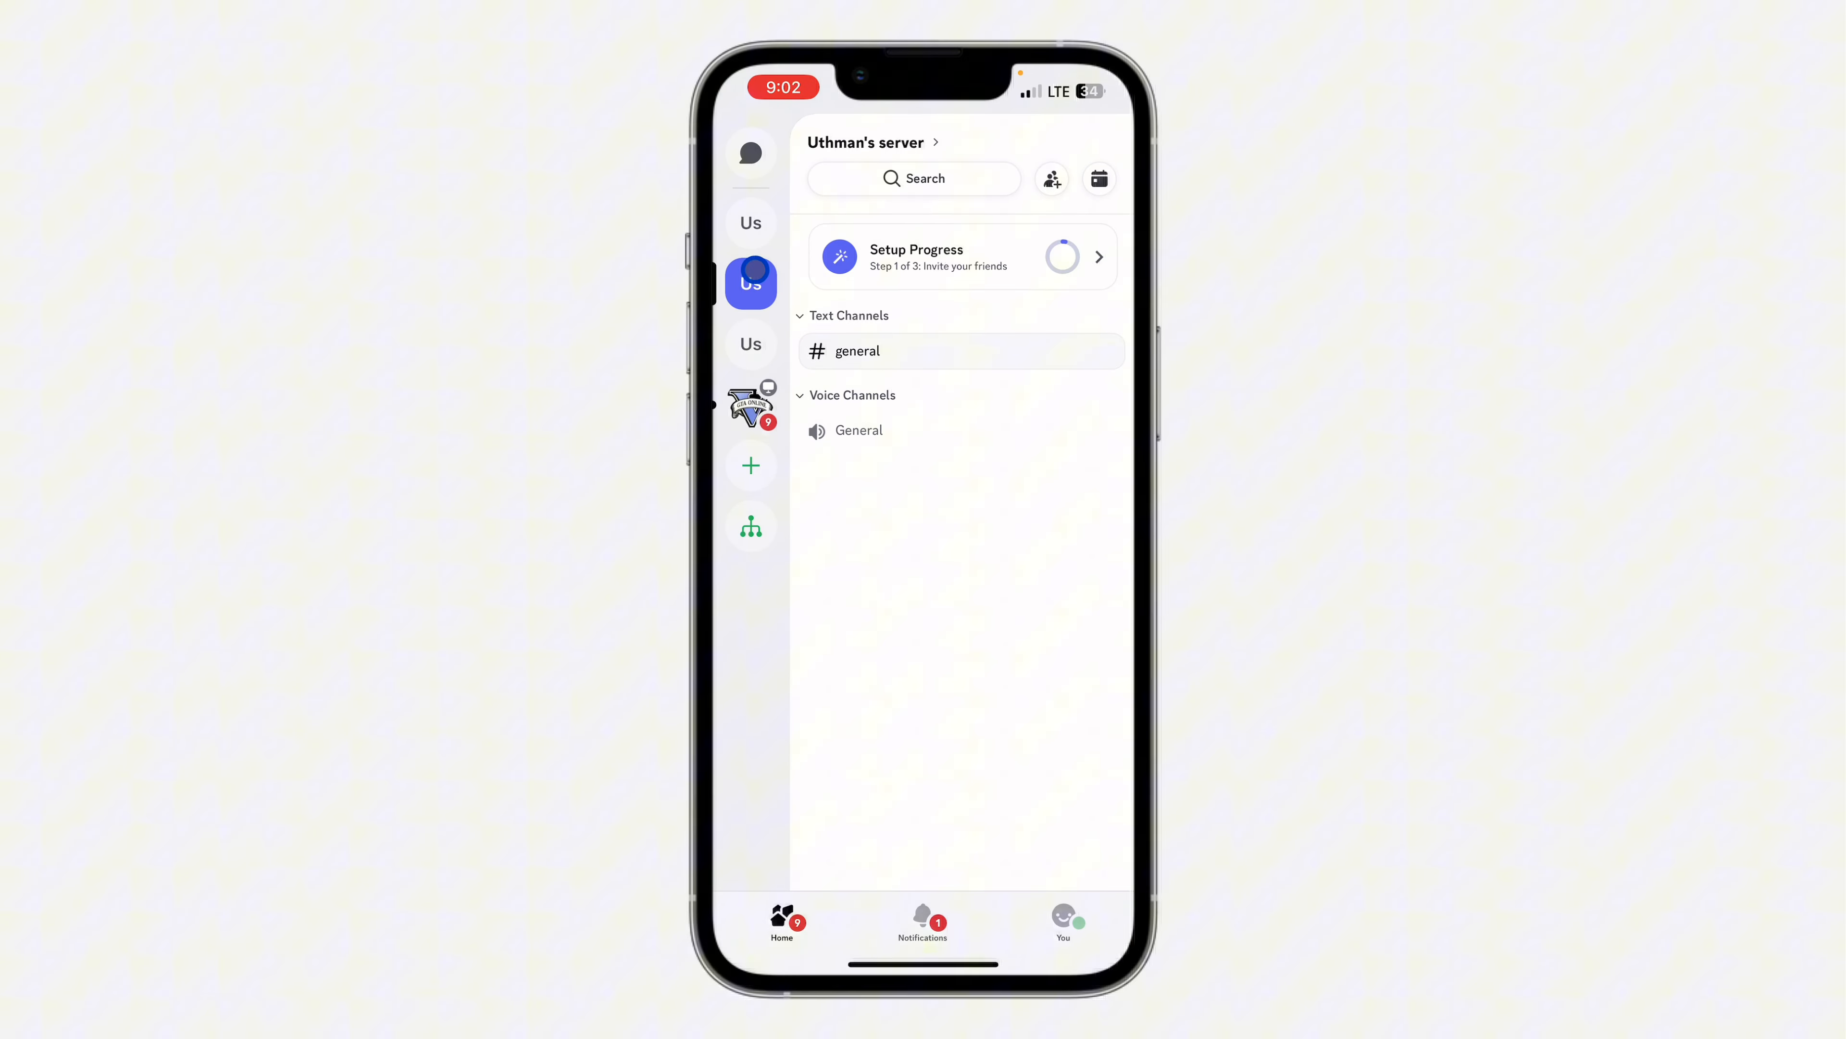
pyautogui.click(750, 222)
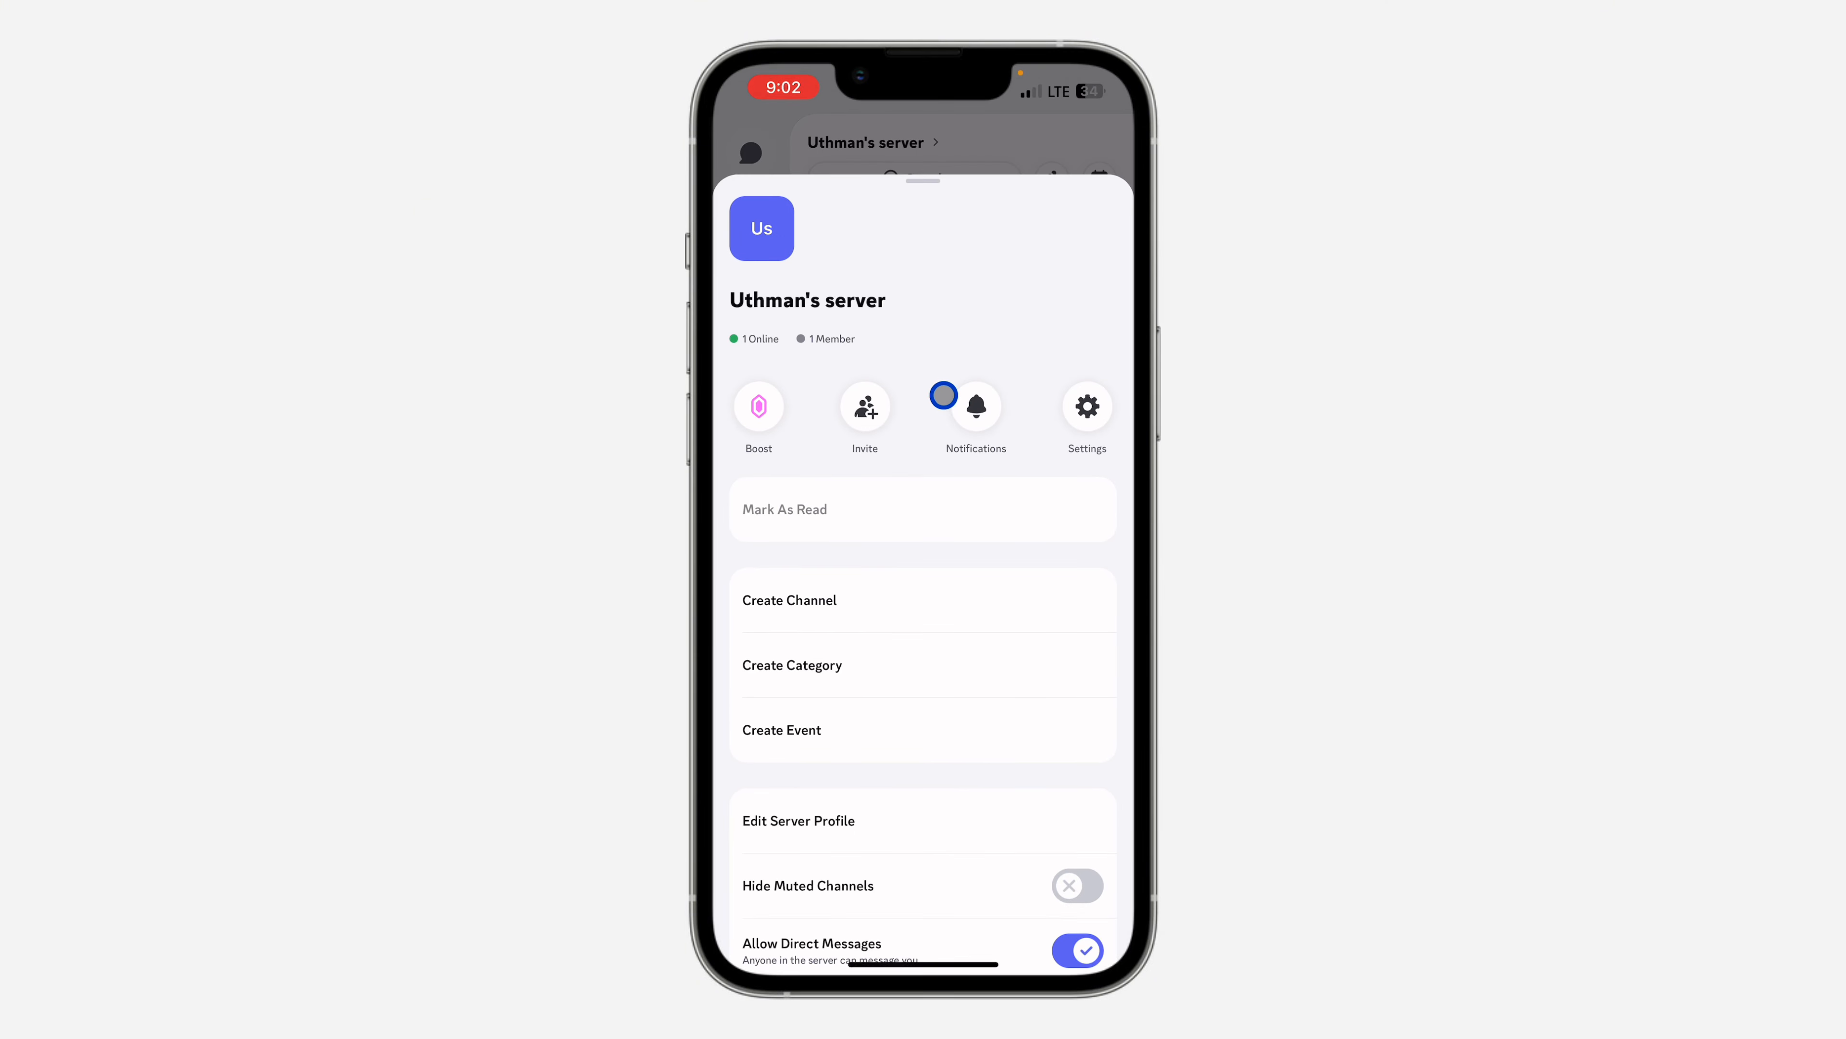
pyautogui.click(1086, 405)
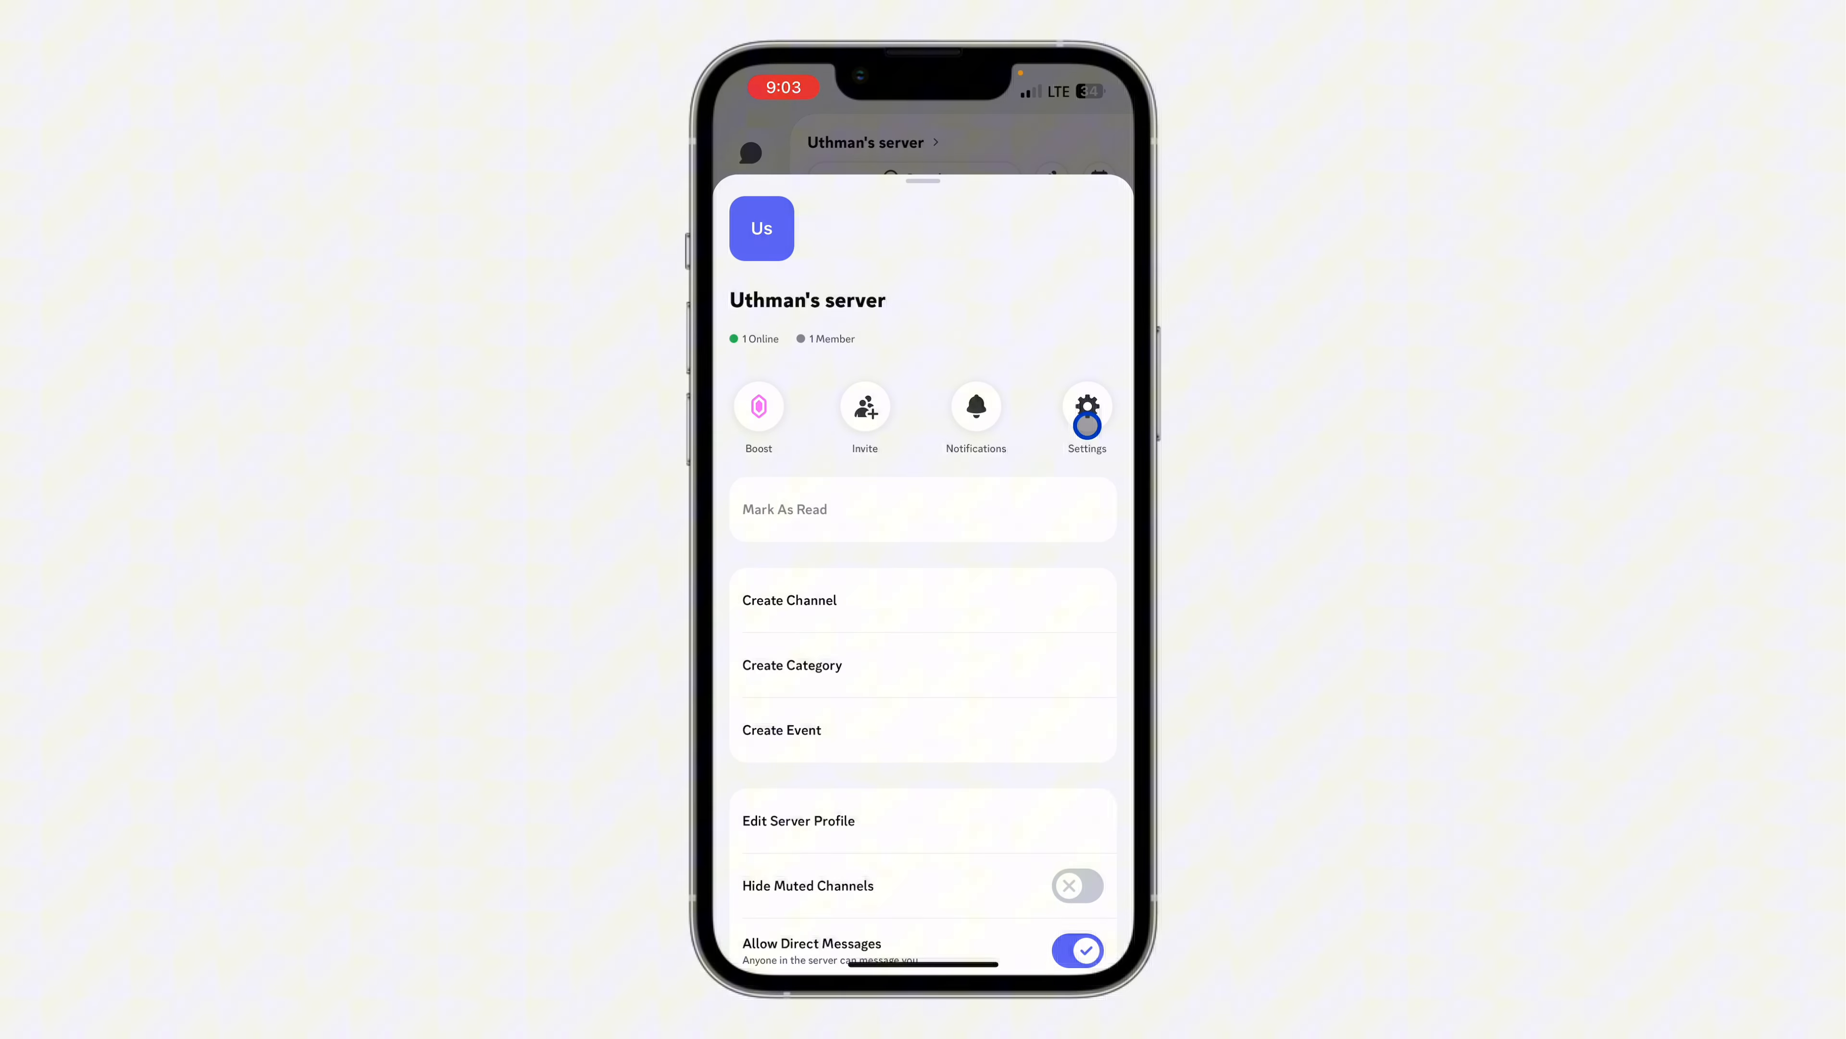
pyautogui.click(1085, 405)
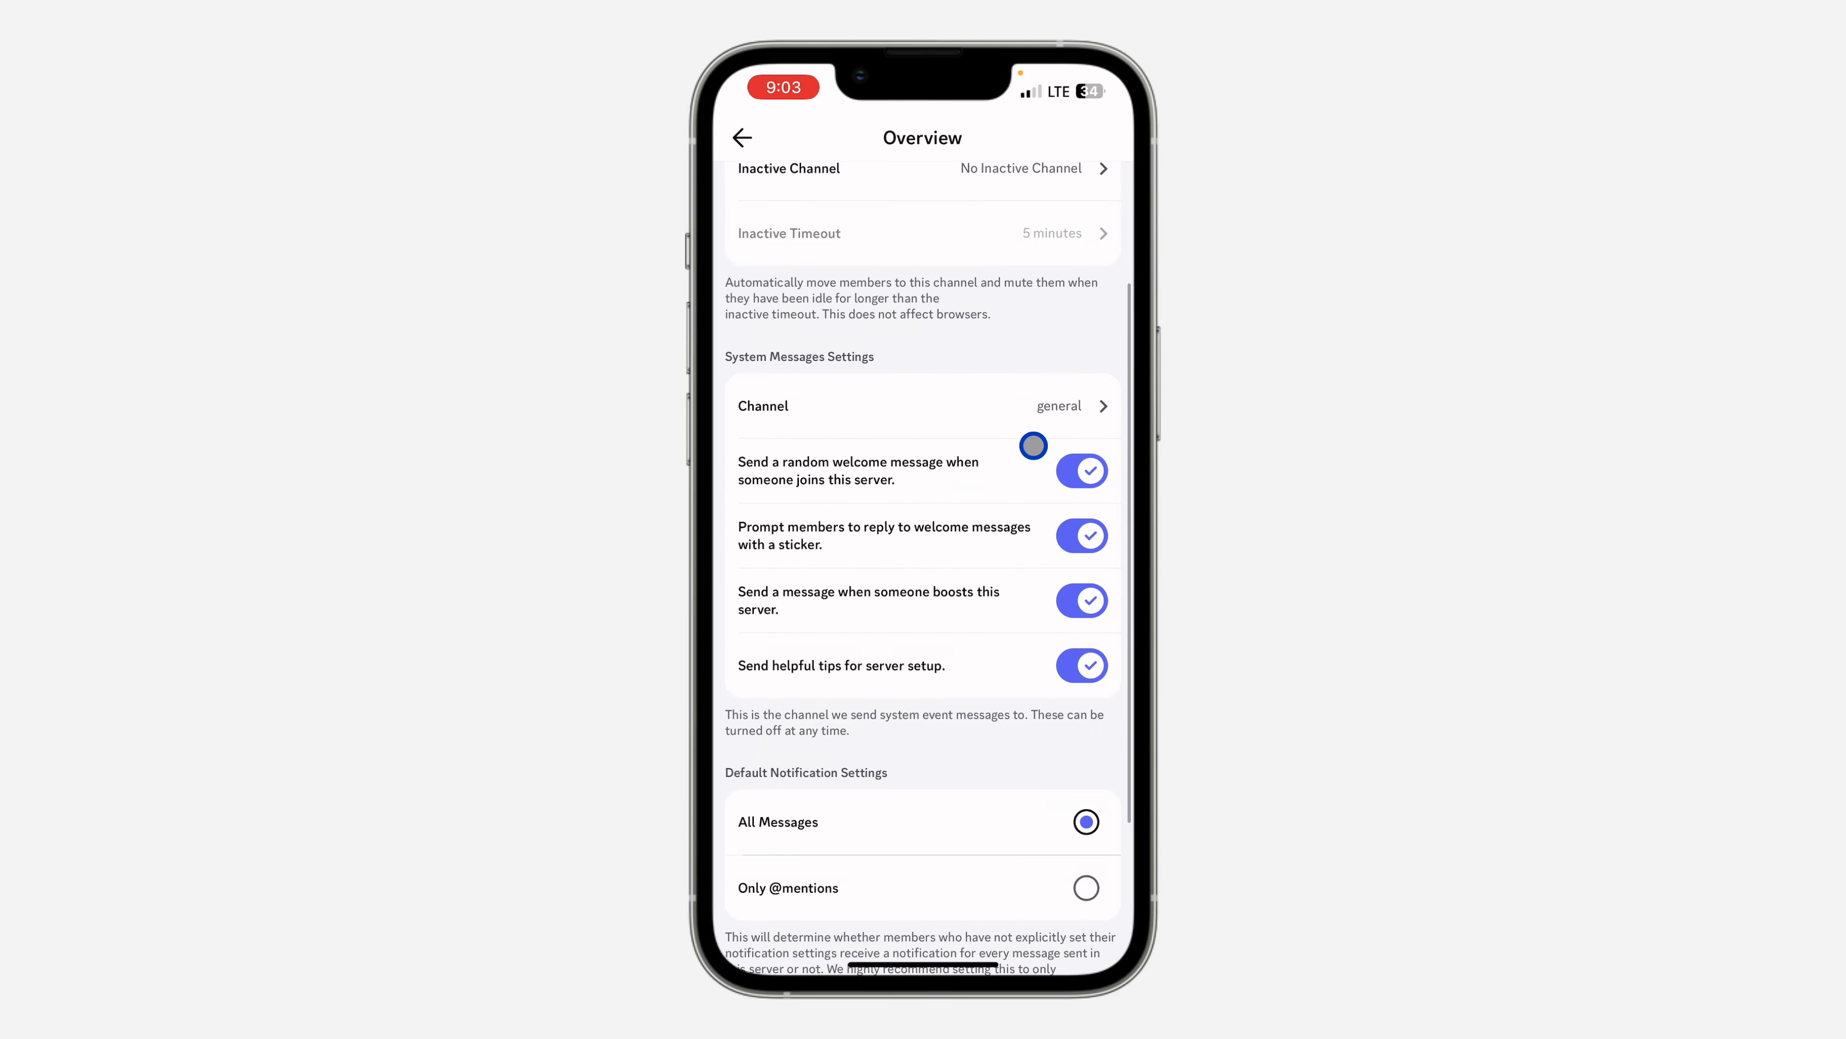
pyautogui.scroll(-3)
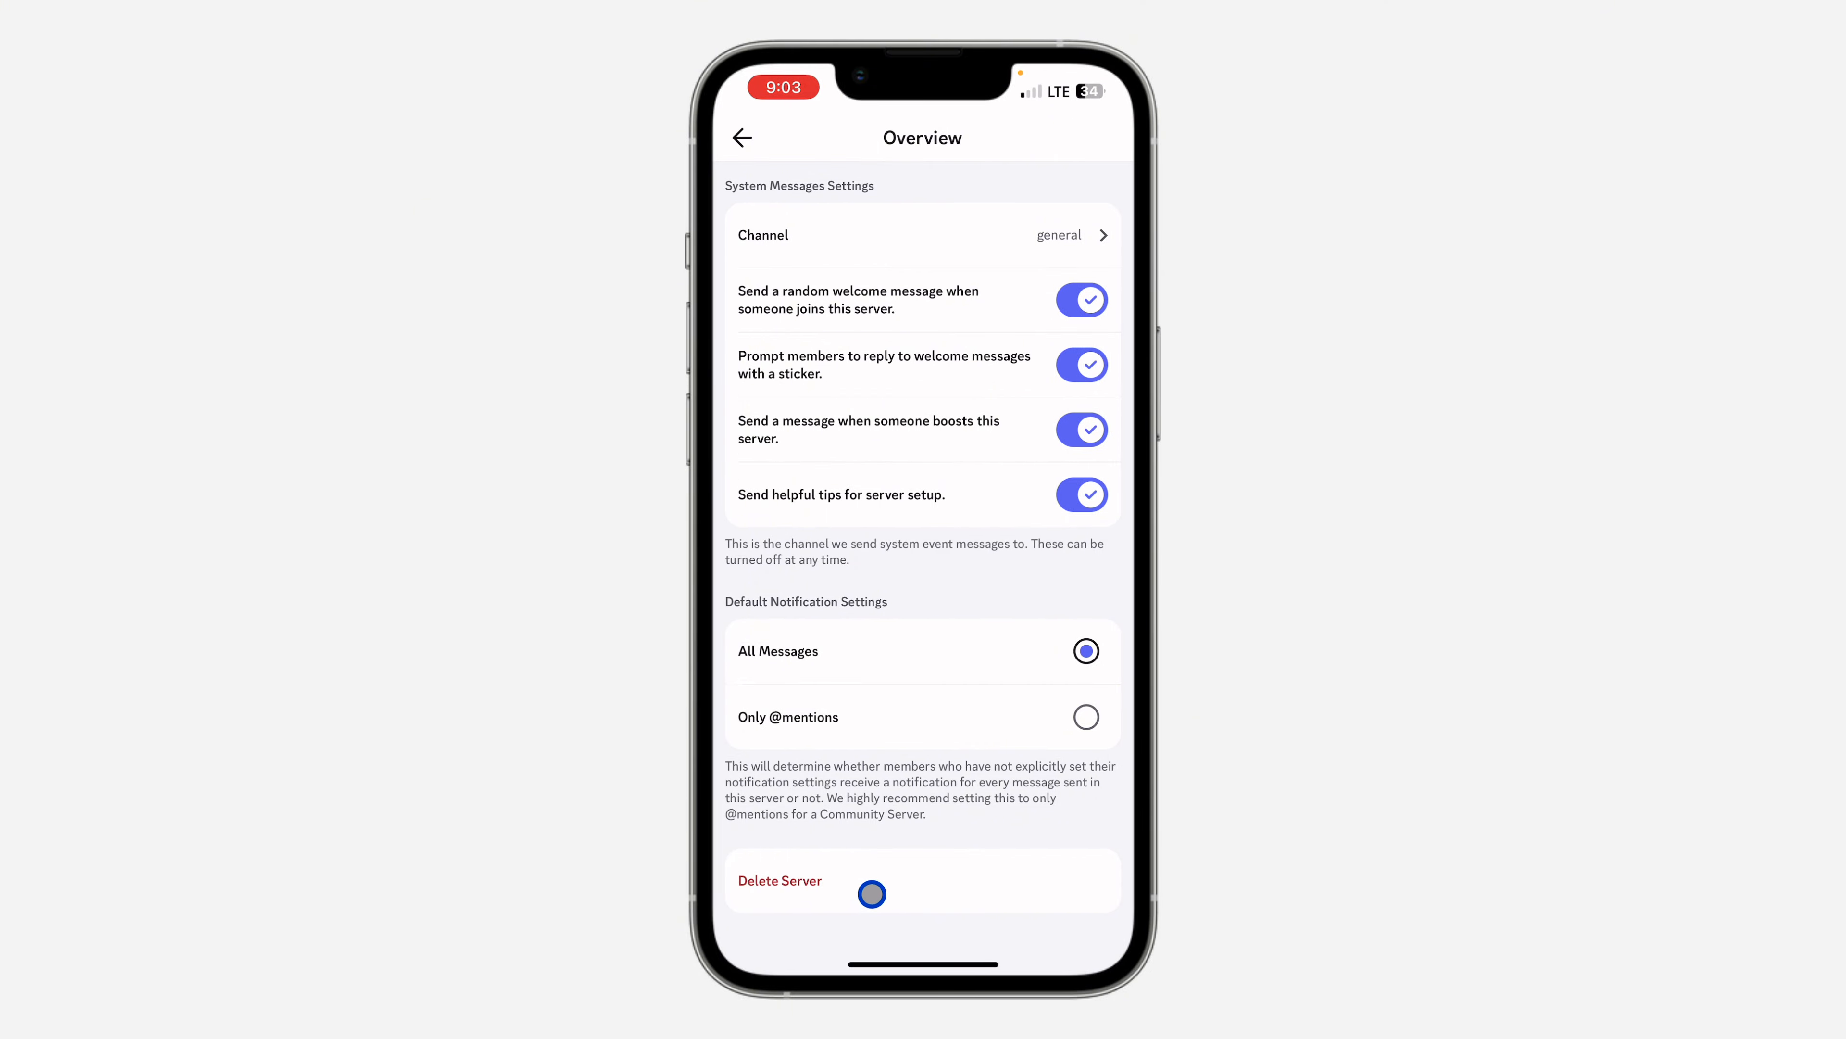
pyautogui.click(779, 880)
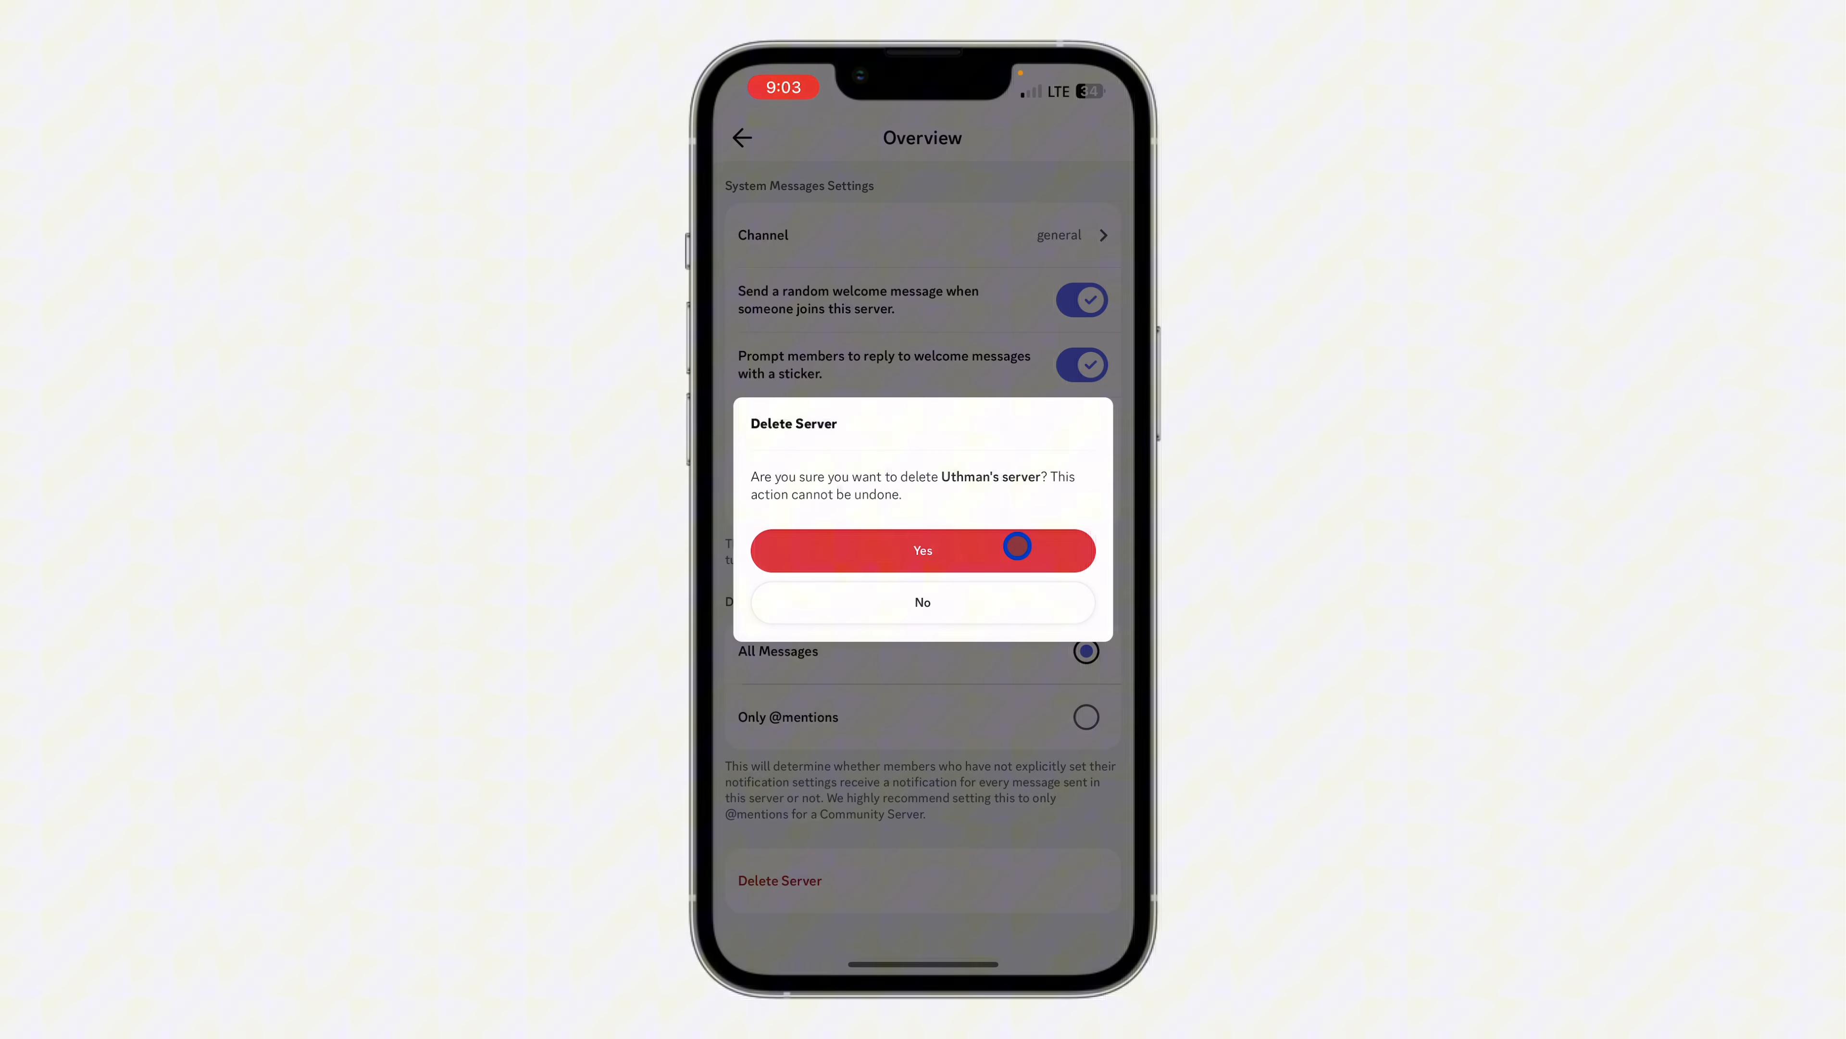
pyautogui.click(924, 602)
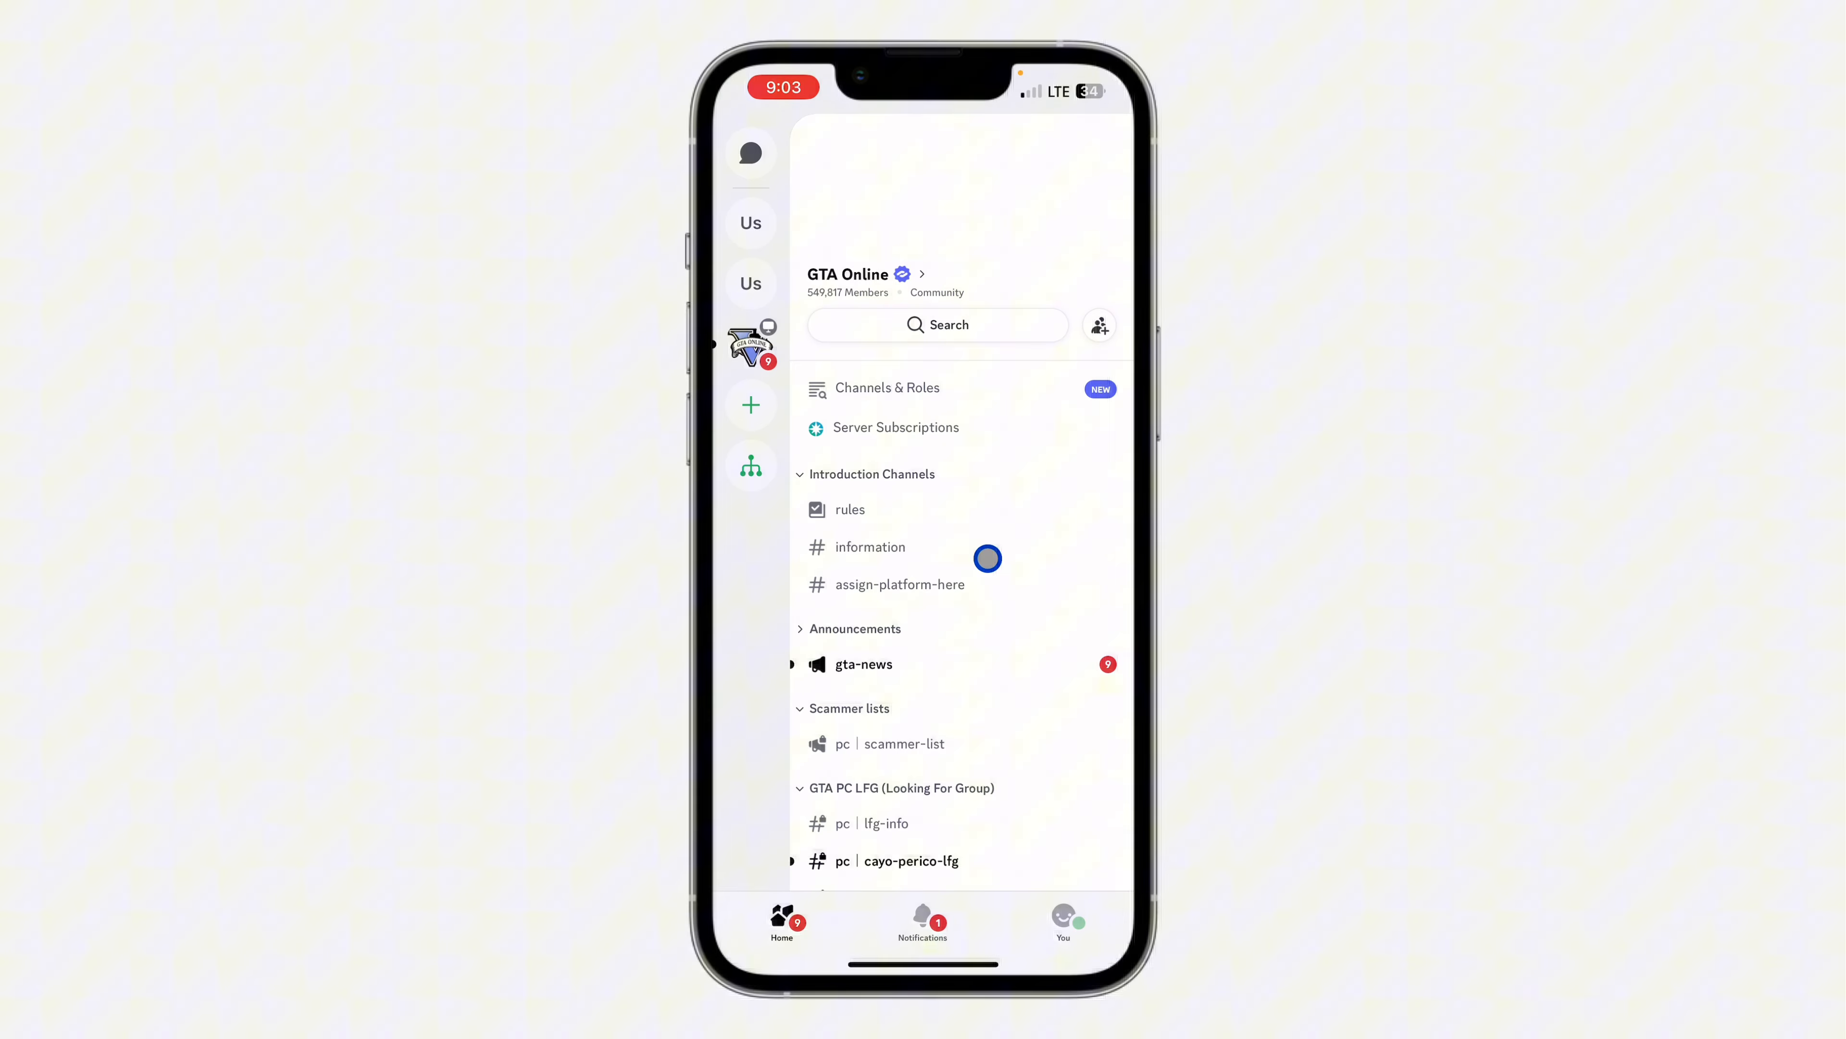
pyautogui.moveTo(1056, 604)
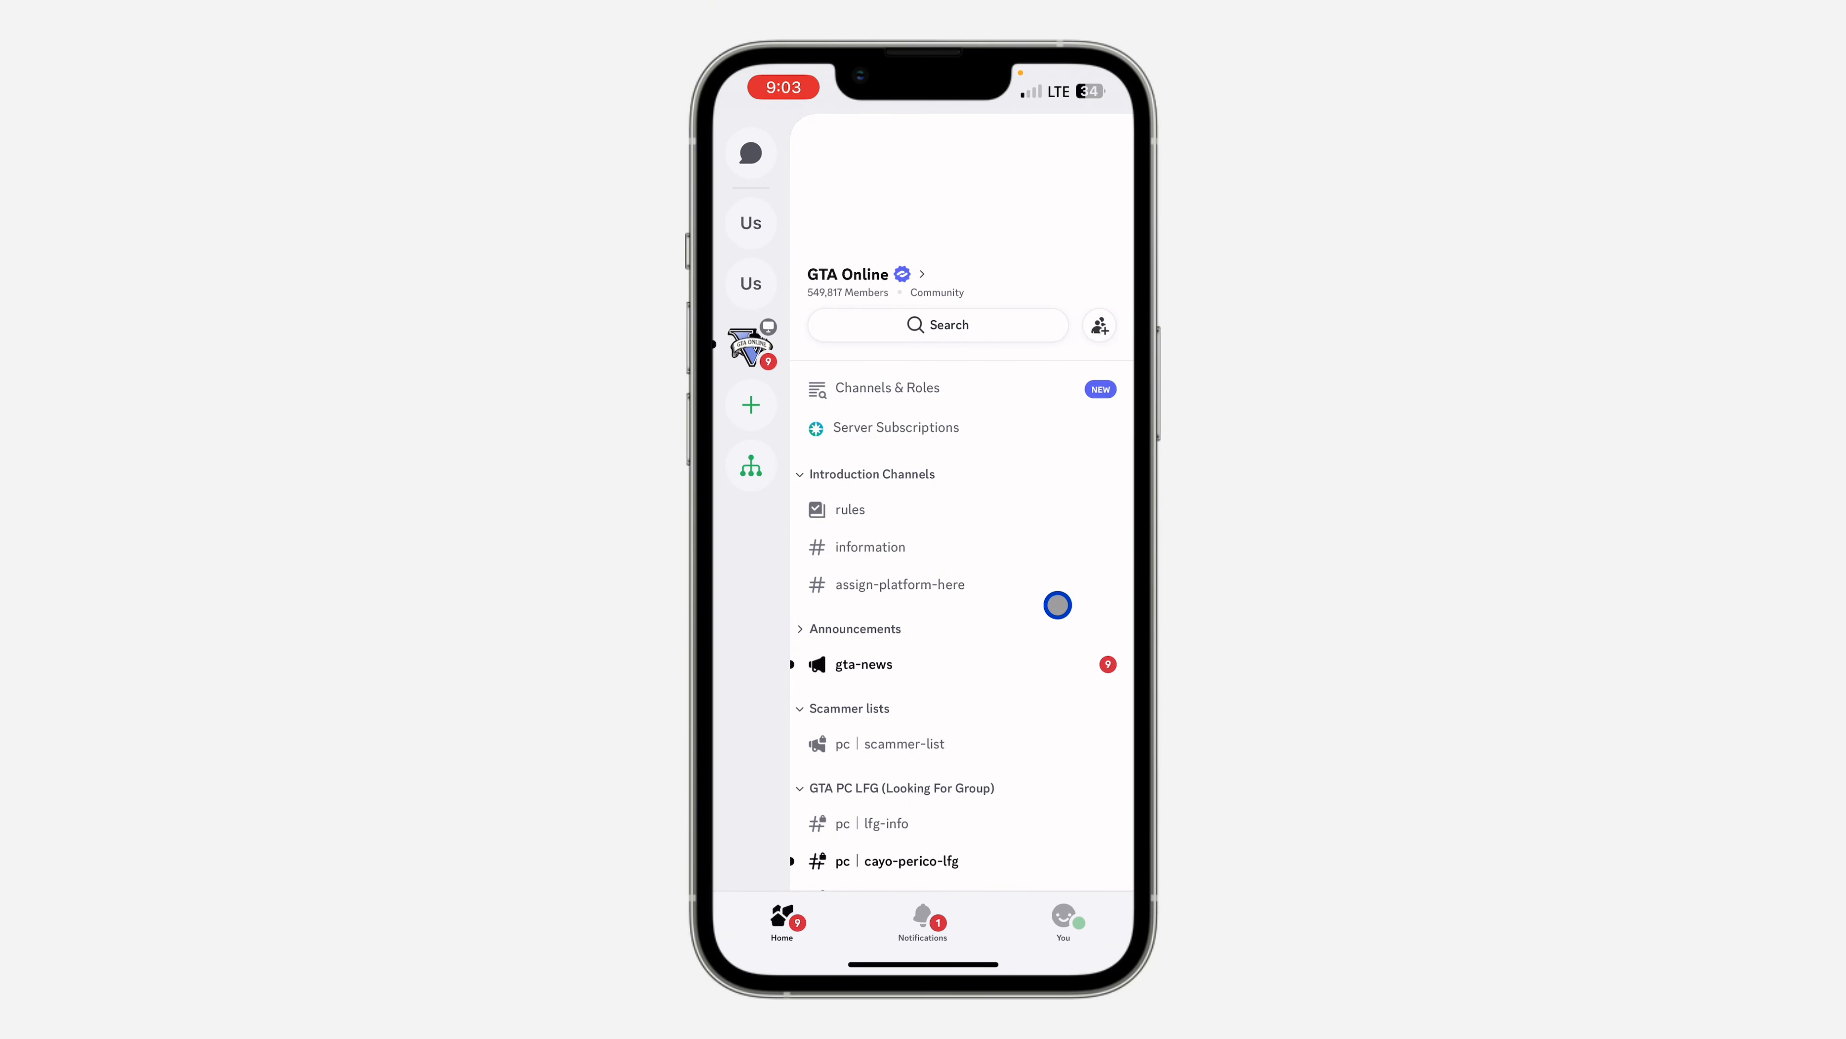